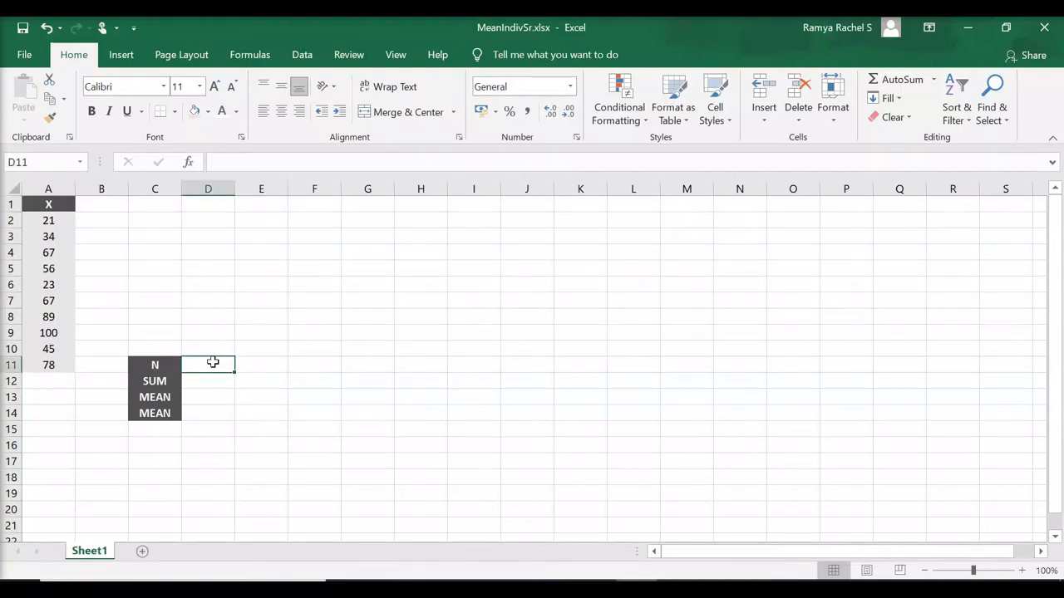
mouse_move(482, 329)
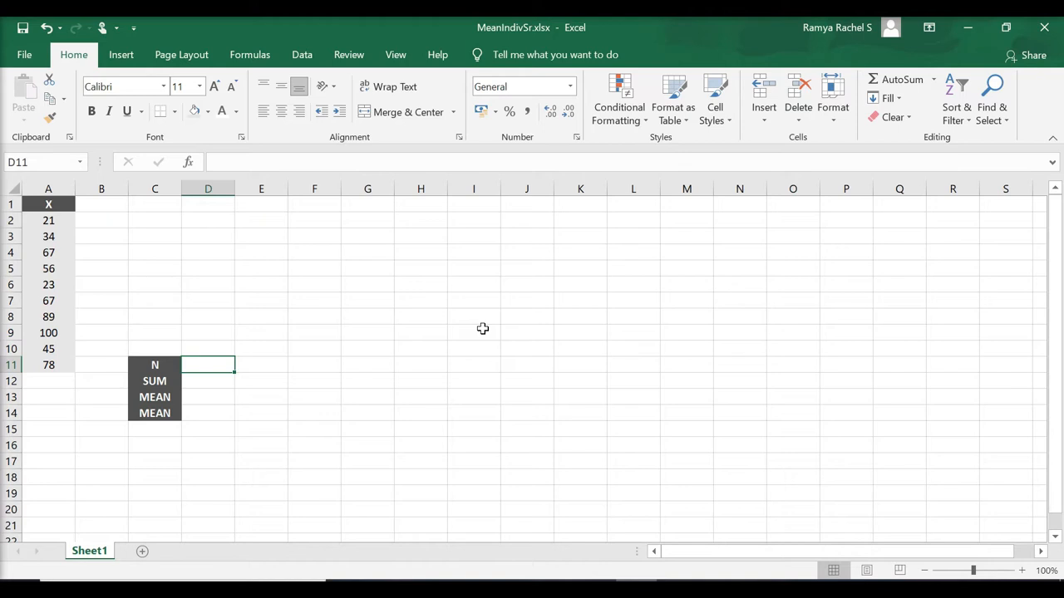
Enter N as 10 in D11 and SUM of marks A2:A11 in D12, giving 580.
text(10)
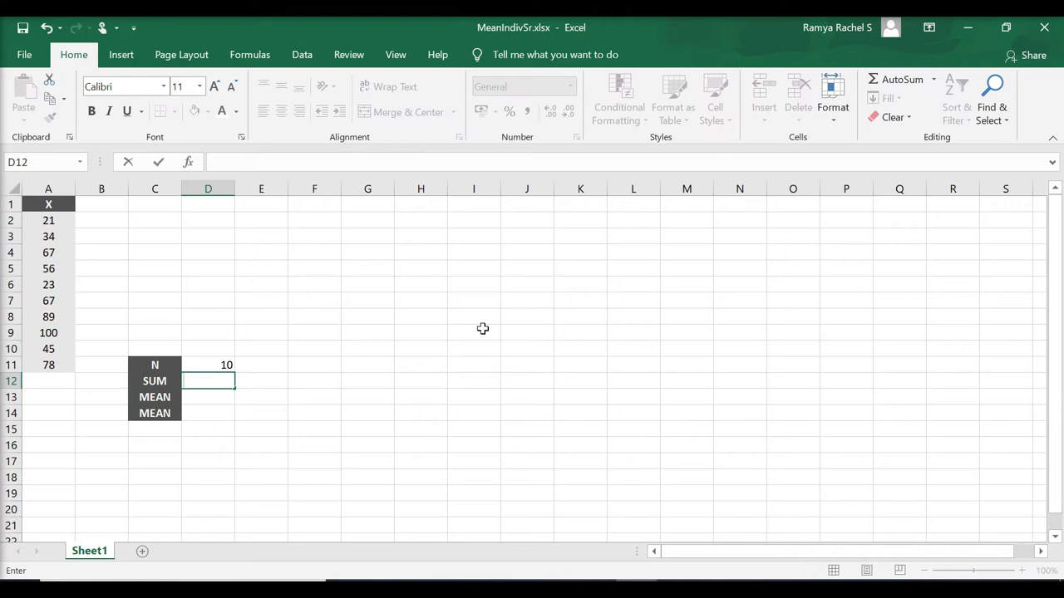
text(=SUM()
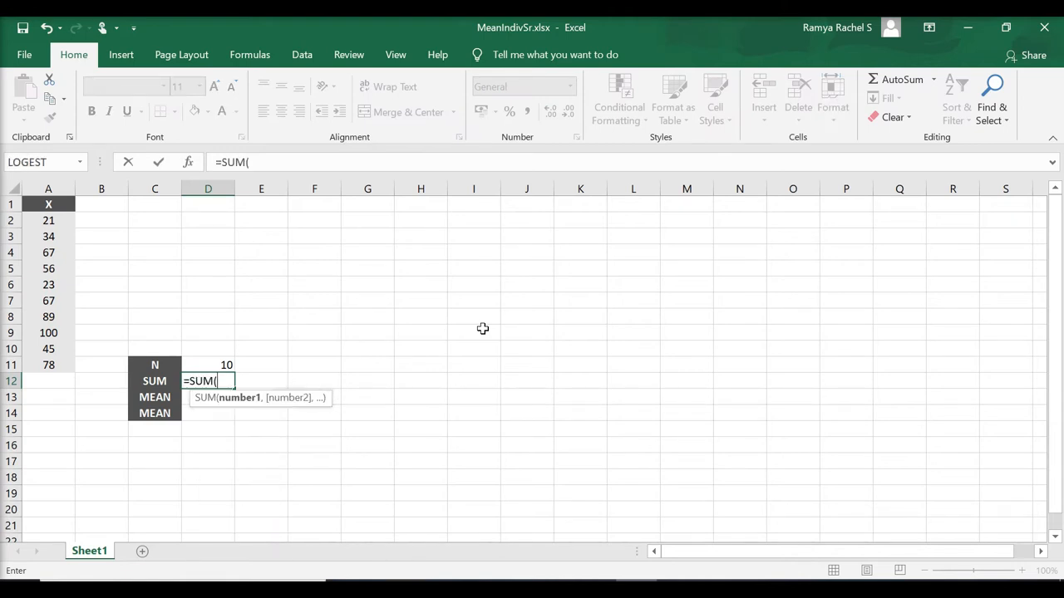
drag(48, 220, 48, 236)
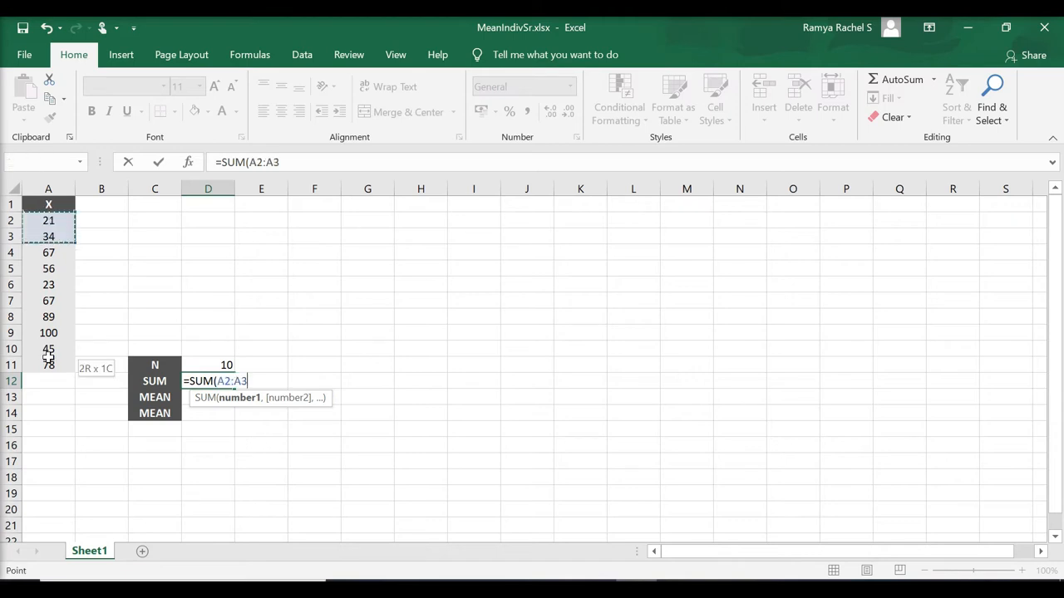
drag(48, 236, 48, 364)
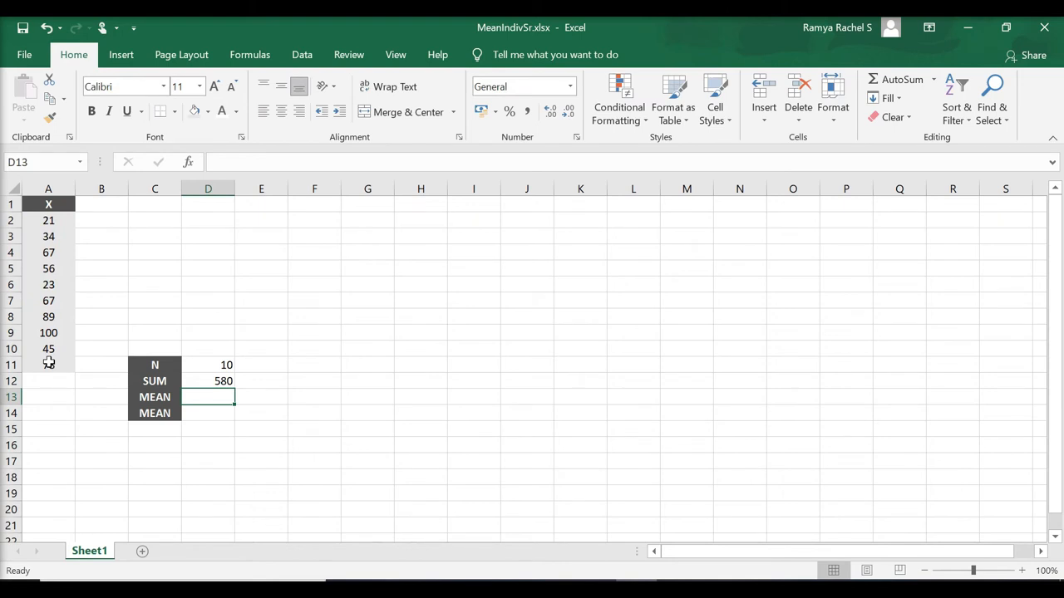
Enter the first MEAN in D13 as D12/D11, giving 58.
text(=)
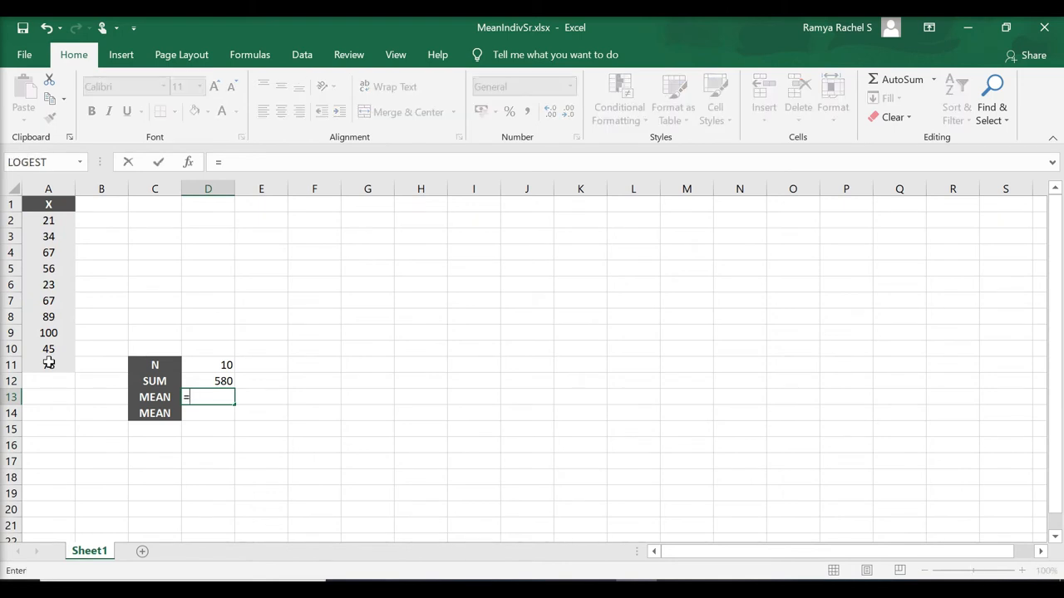
click(223, 381)
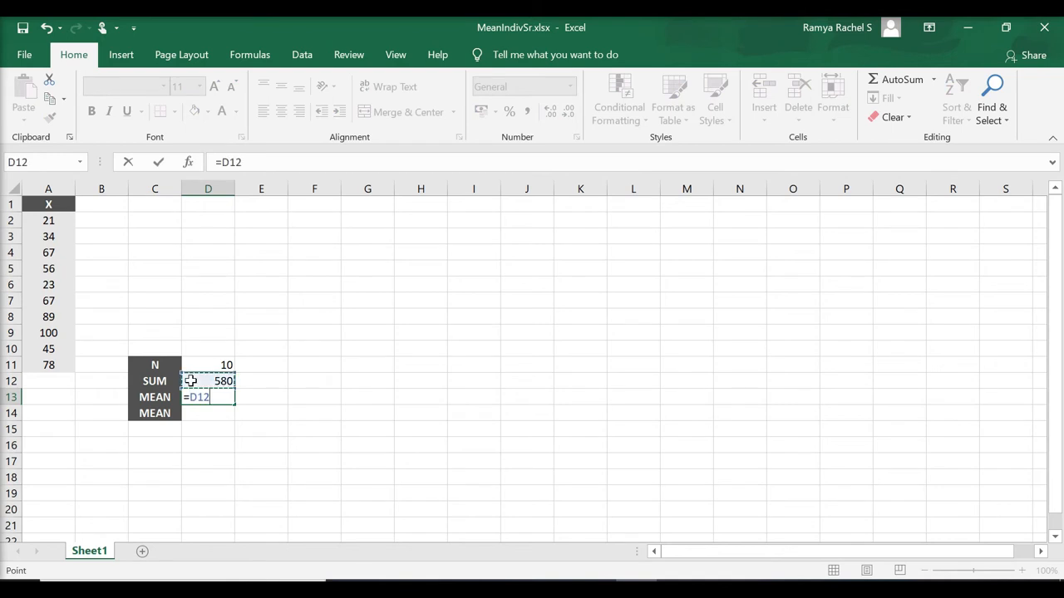
click(208, 365)
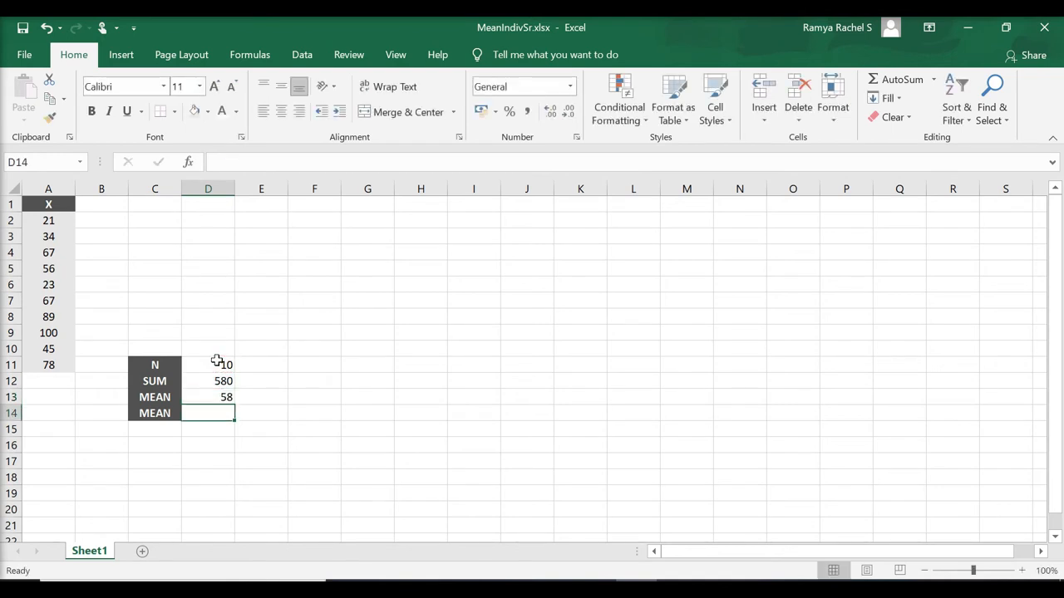
mouse_move(233, 356)
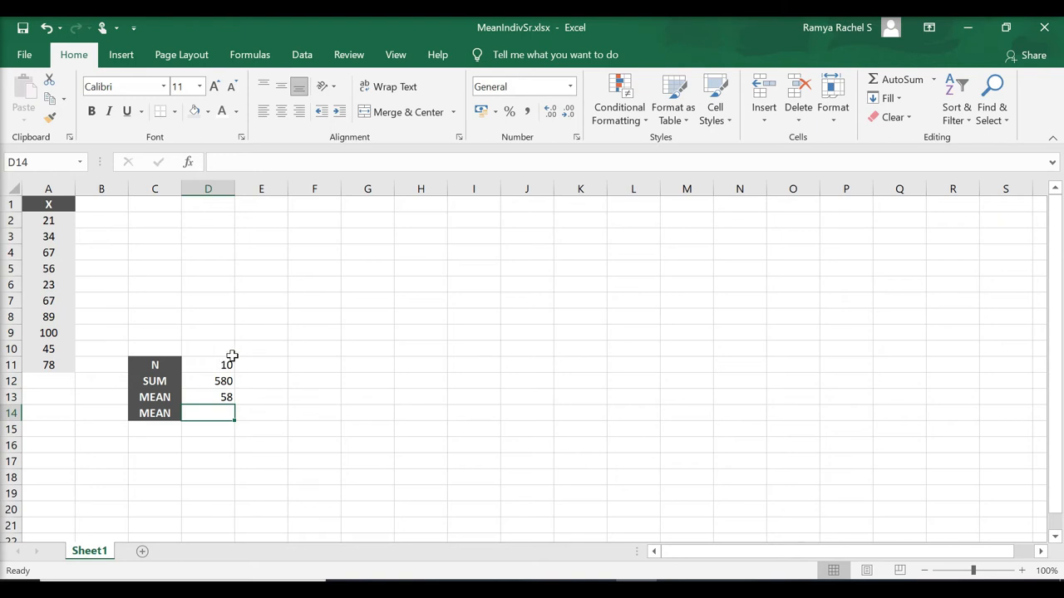
mouse_move(329, 349)
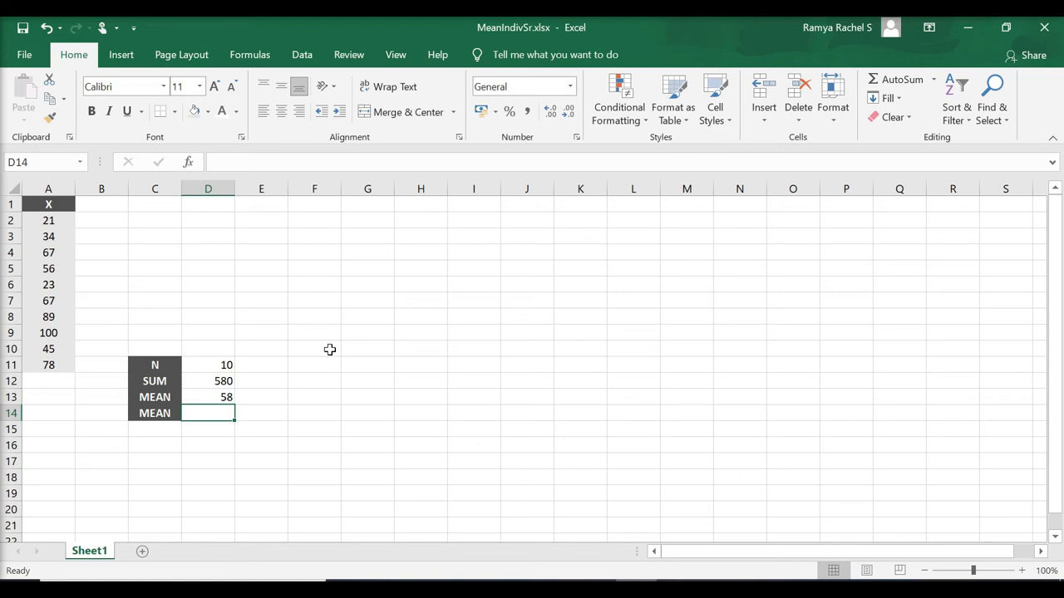
Enter the second MEAN in D14 as =AVERAGE(A2:A11), also giving 58.
text(=A)
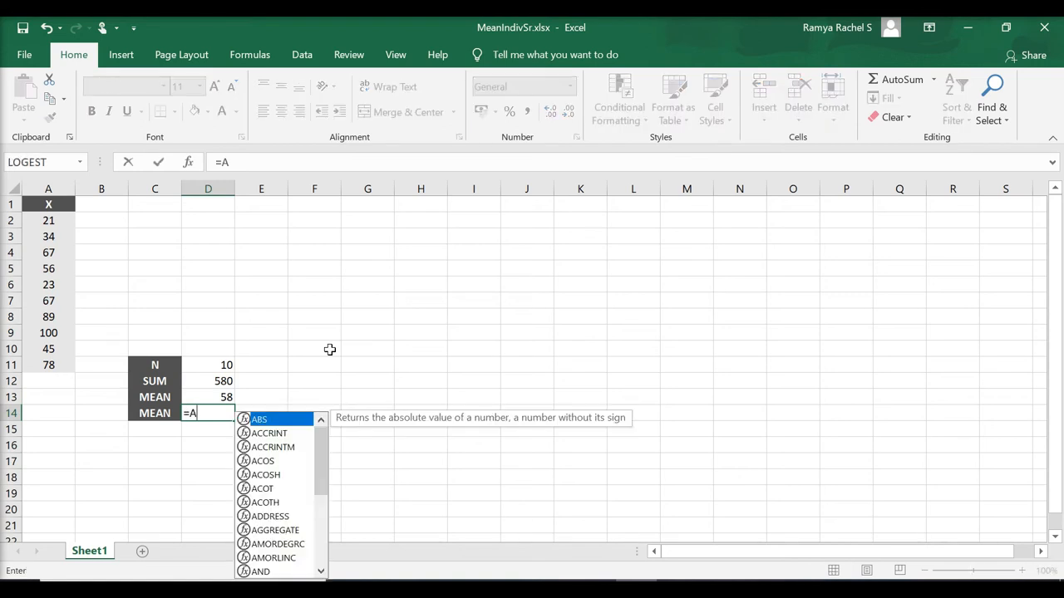
text(VERAG)
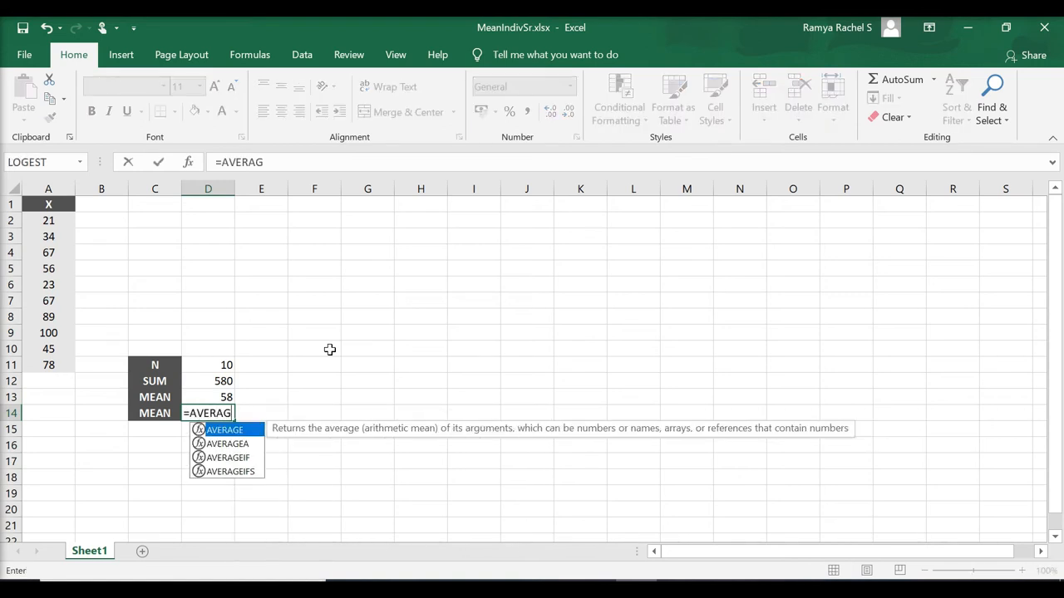
text(E()
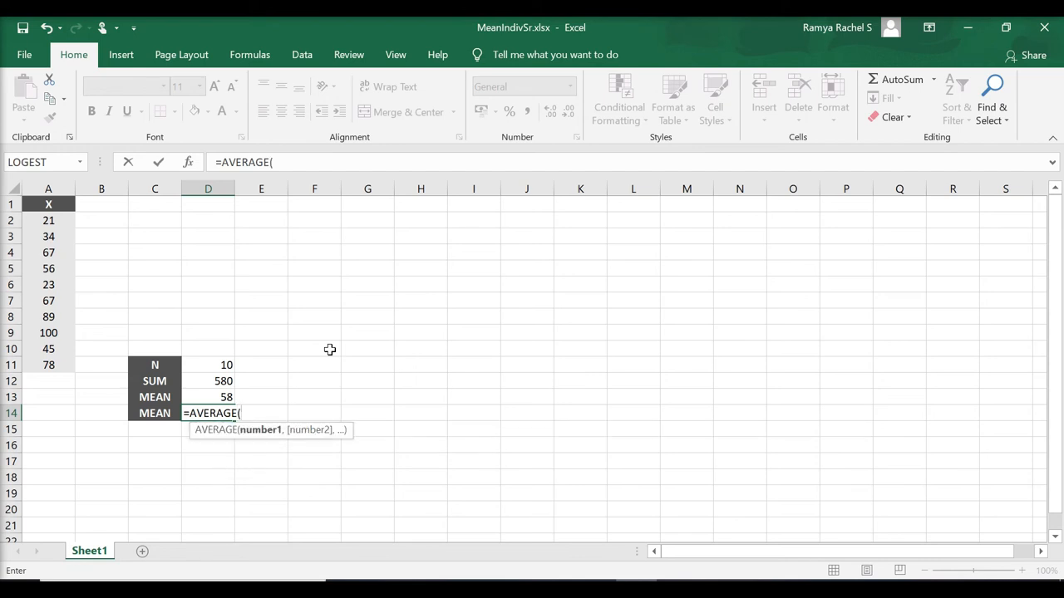
click(48, 220)
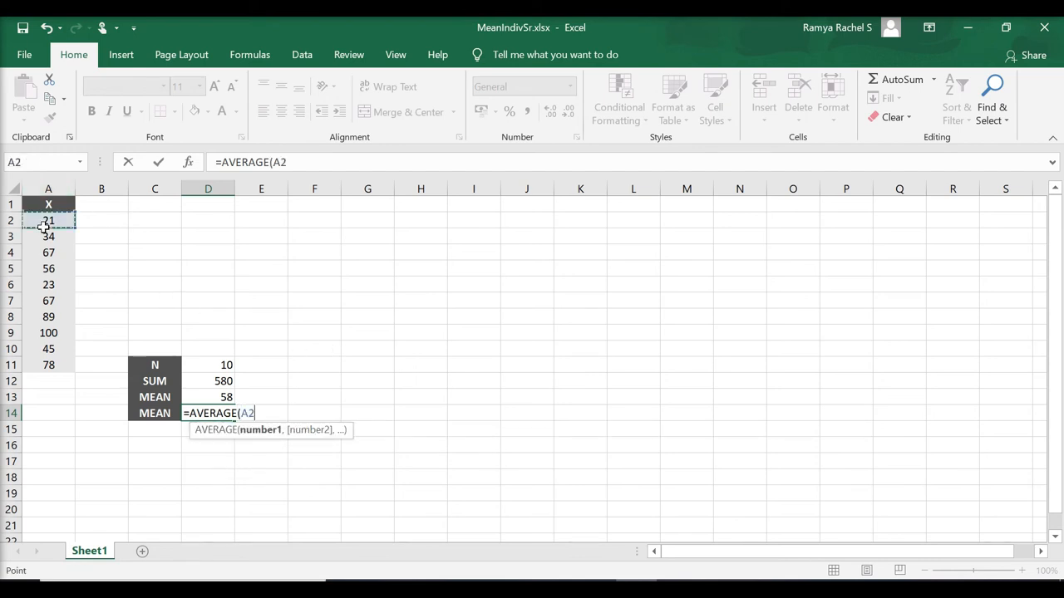
drag(48, 219, 49, 365)
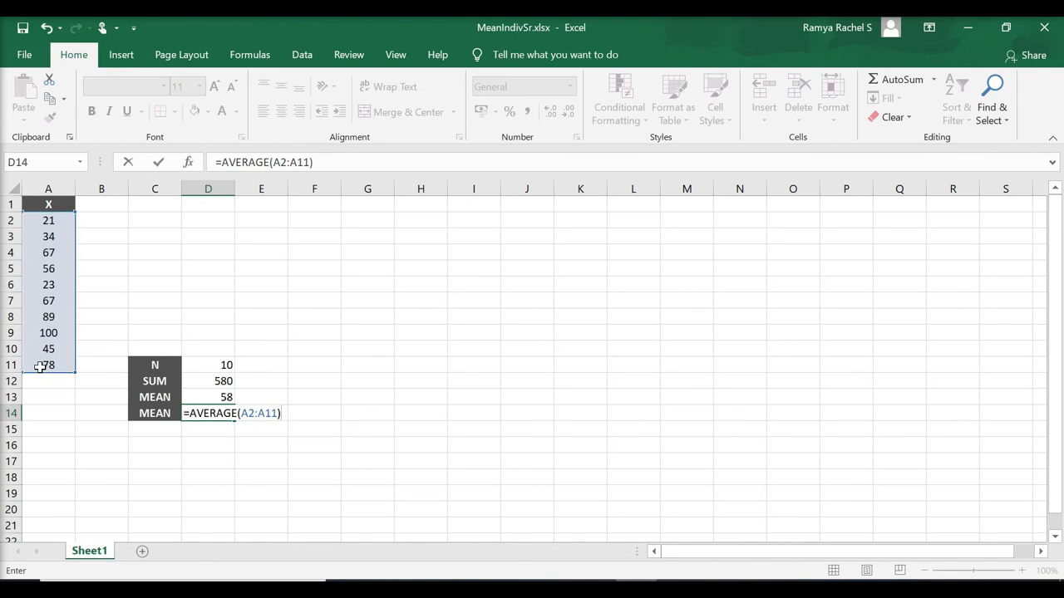
key(enter)
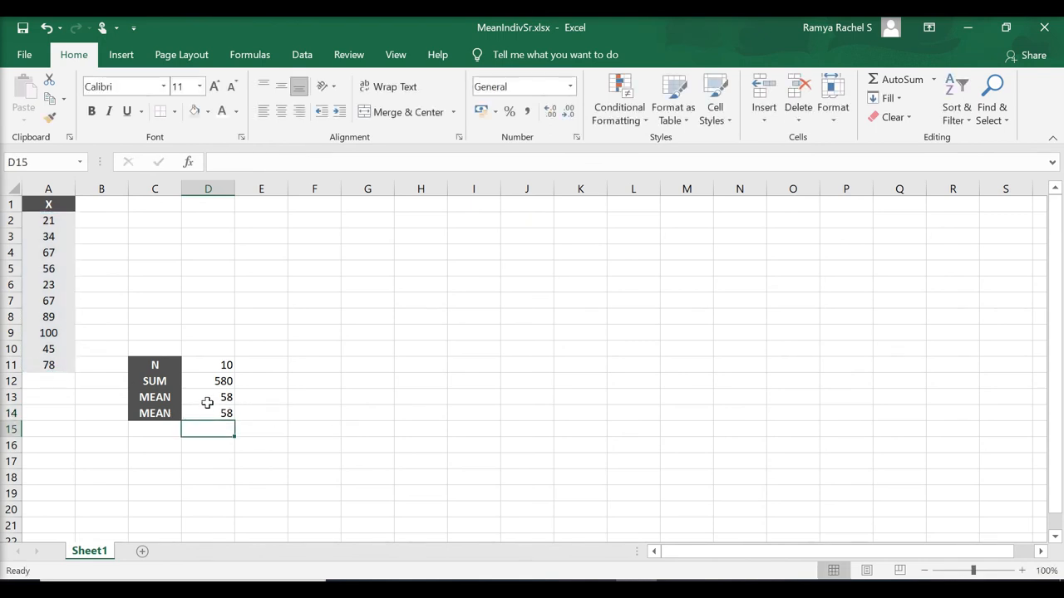